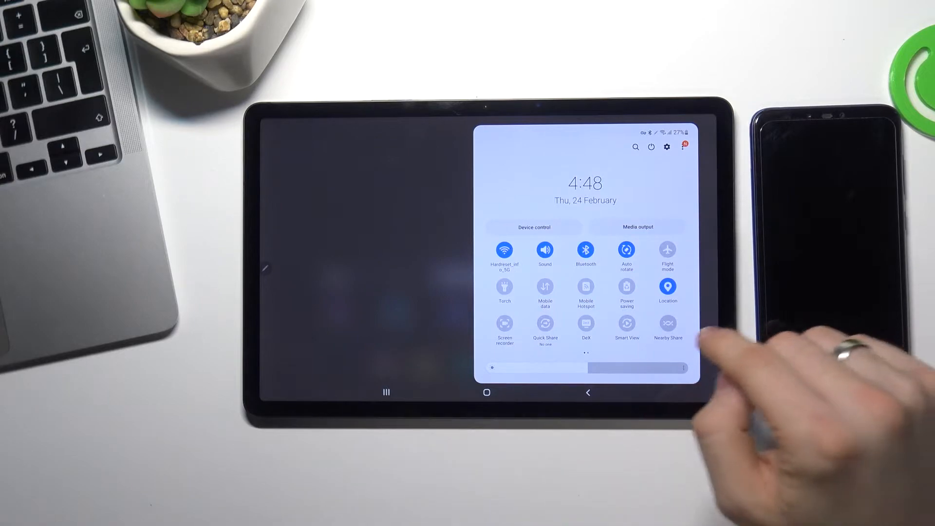
# Long-press the Nearby Share Quick Settings tile to reach its settings page
pyautogui.click(667, 322)
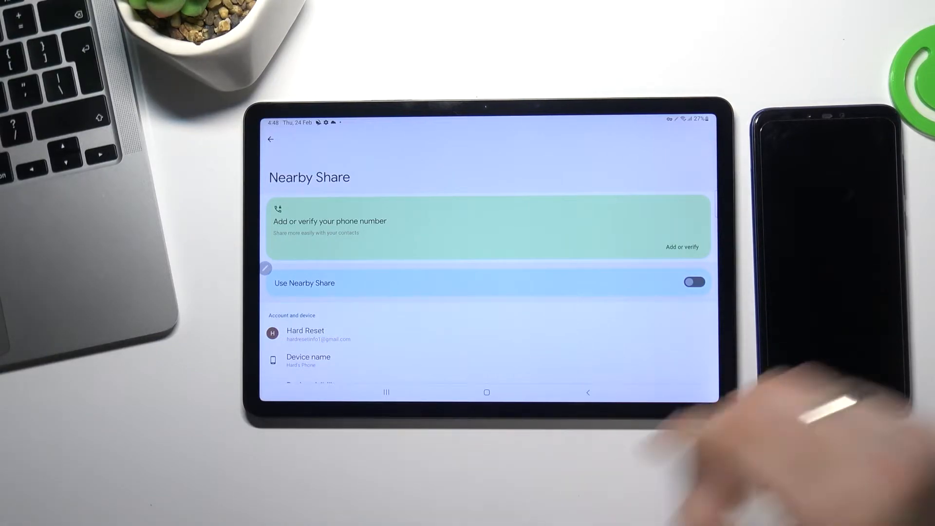
pyautogui.click(682, 247)
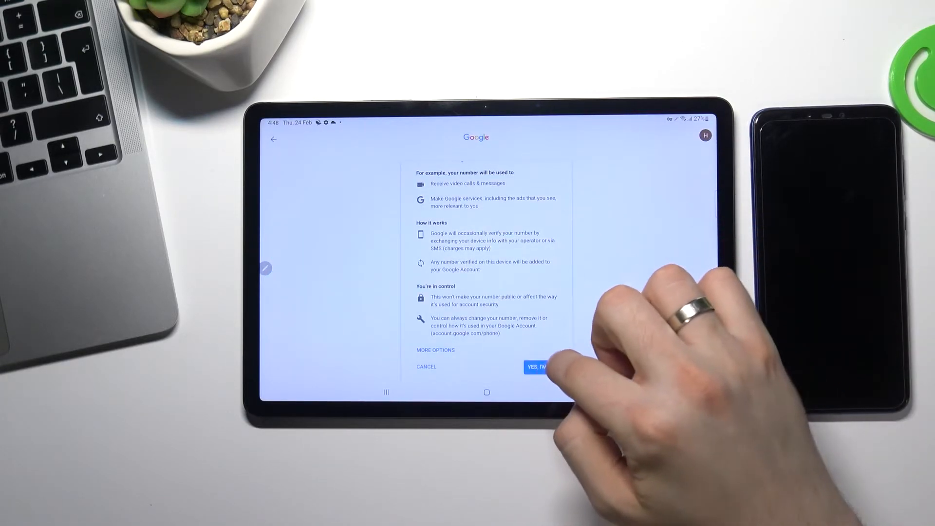
pyautogui.click(536, 366)
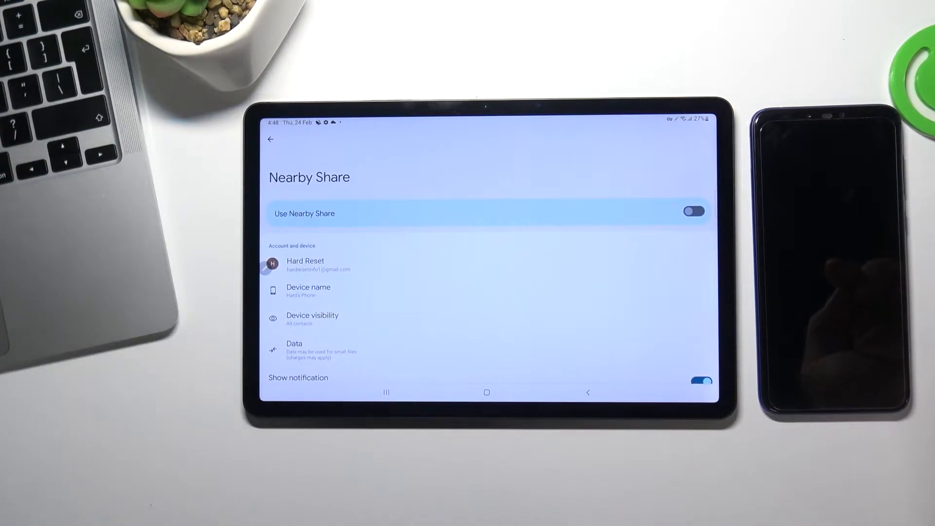
# Switch on Use Nearby Share and set device visibility to Everyone
pyautogui.click(693, 211)
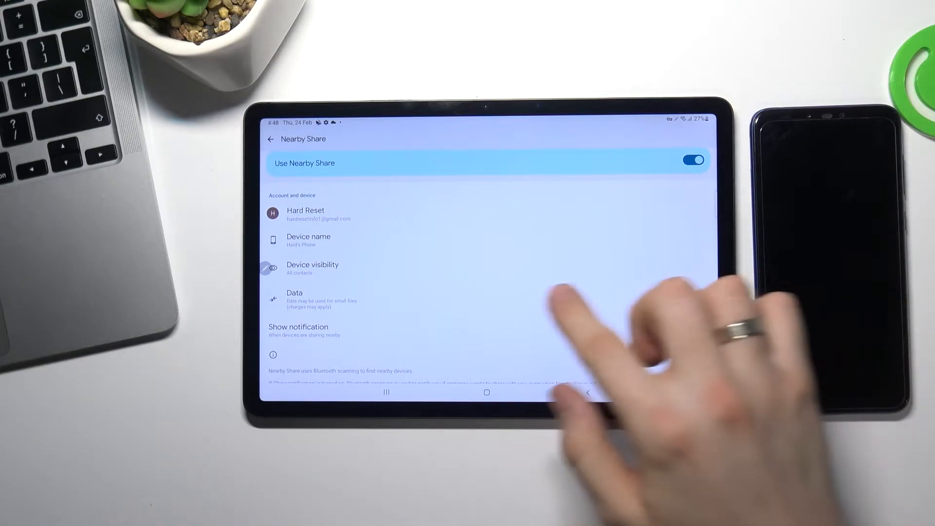
pyautogui.click(313, 268)
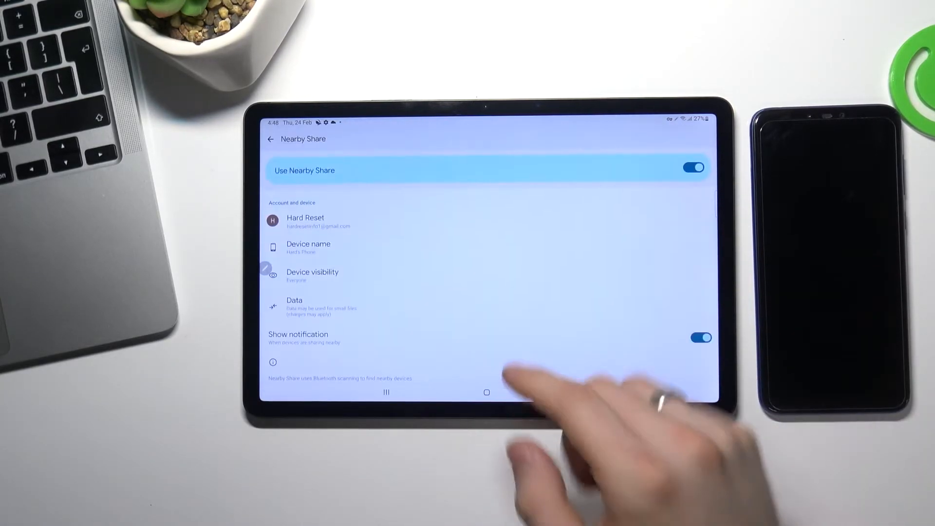
# Change the Nearby Share device name to 'Hard's Tab'
pyautogui.click(308, 247)
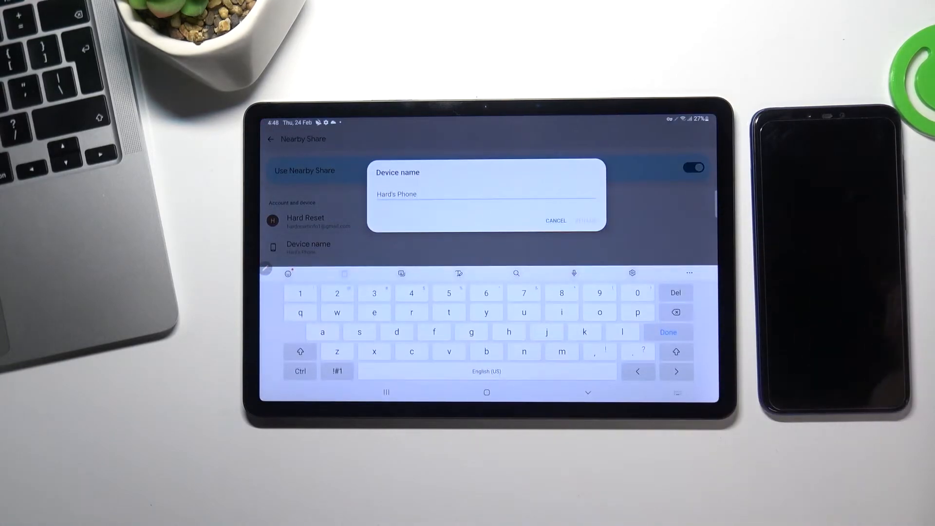
pyautogui.moveTo(667, 332)
pyautogui.write('Ta')
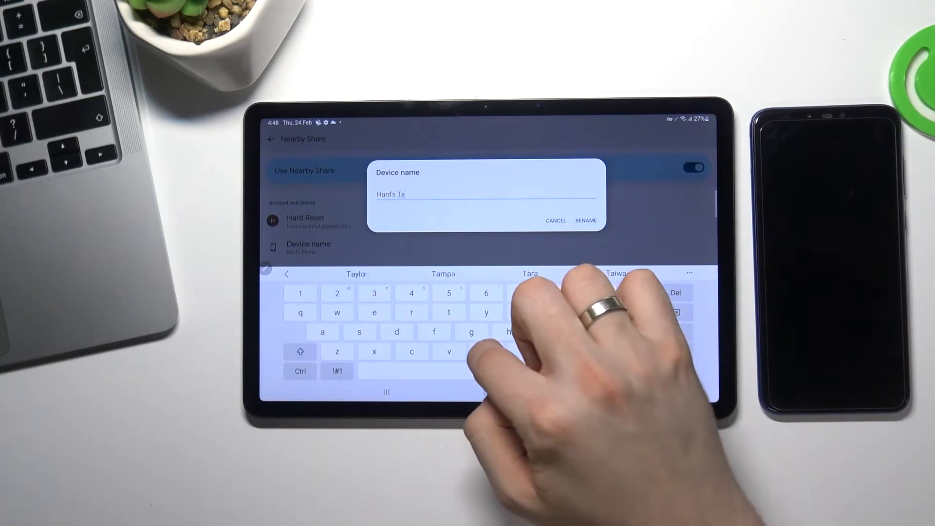
pyautogui.click(585, 220)
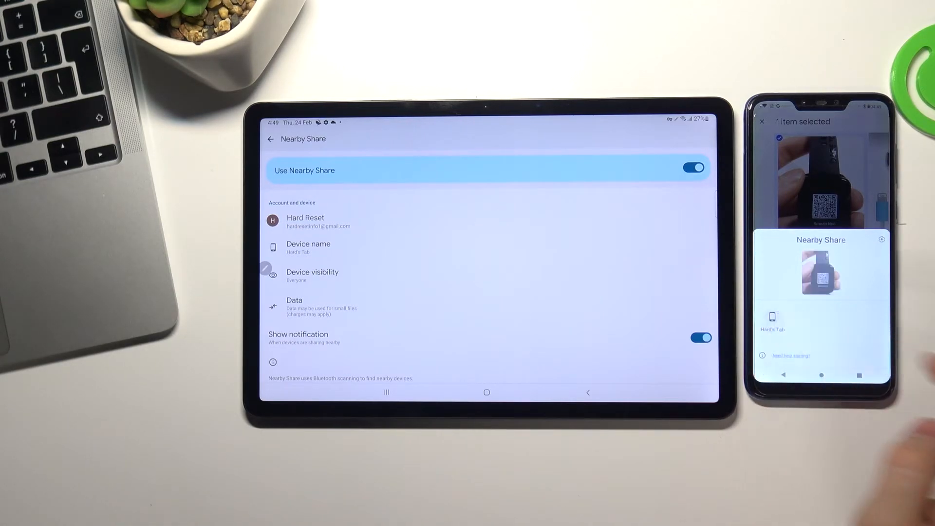
# Send the image from the phone to Hard's Tab and accept it on the tablet
pyautogui.click(773, 321)
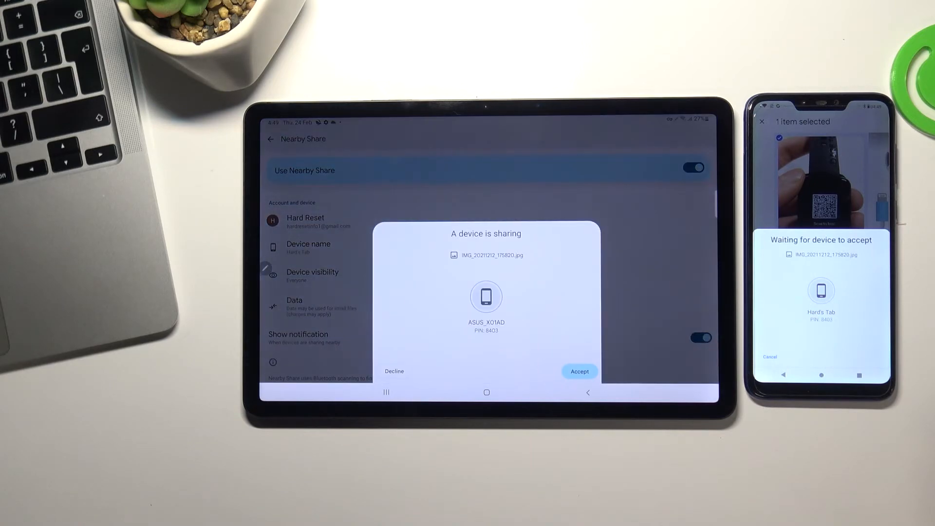
pyautogui.click(578, 371)
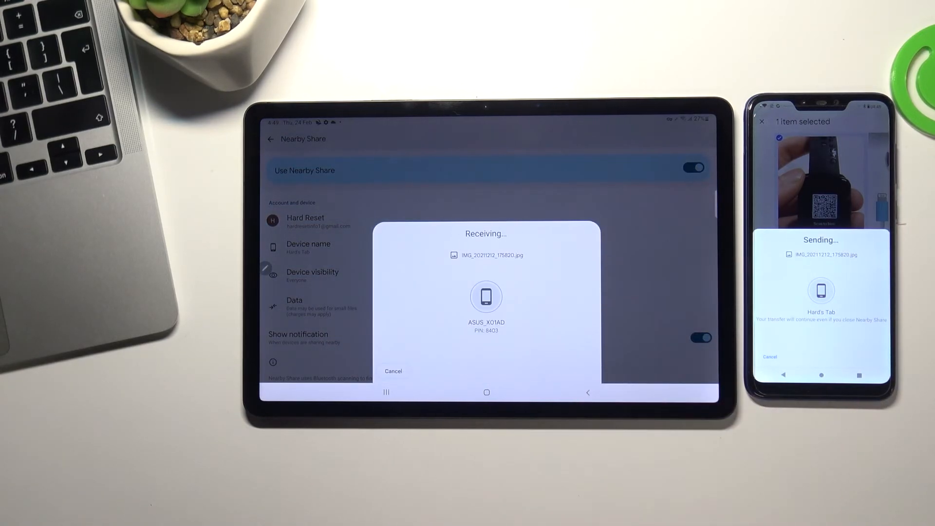